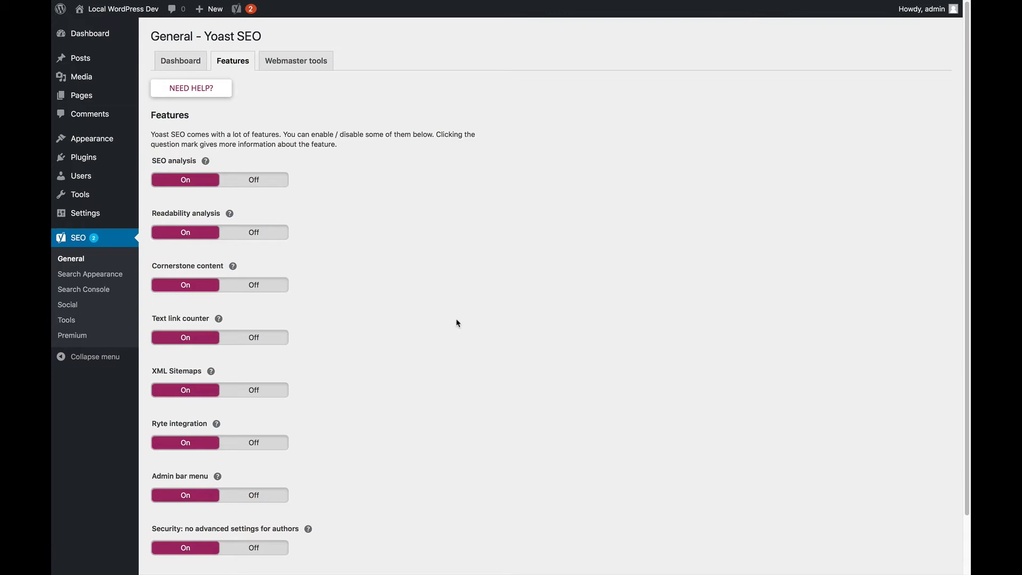
{"action": "mouse_move", "coordinate": [385, 305]}
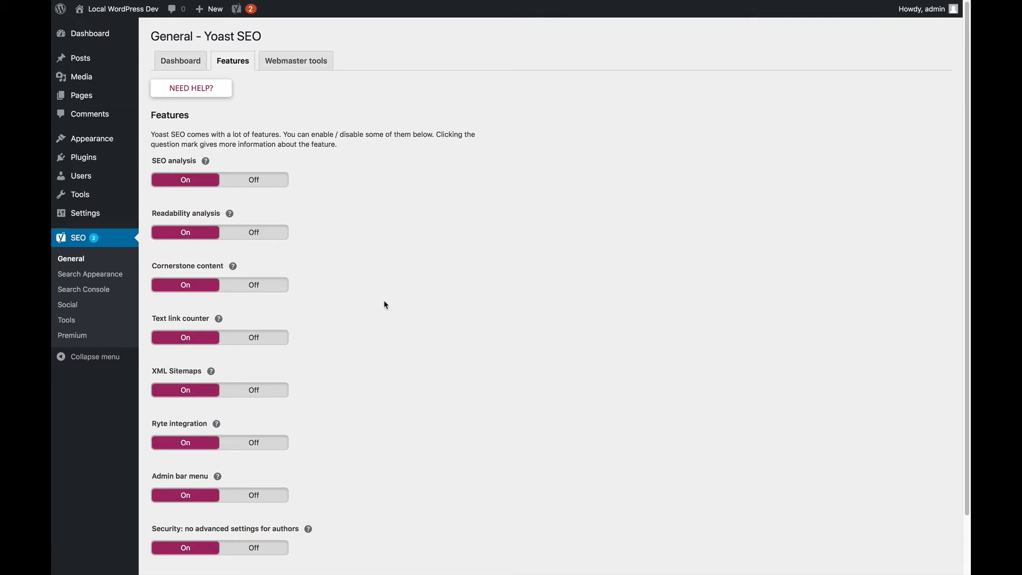
{"action": "mouse_move", "coordinate": [255, 337]}
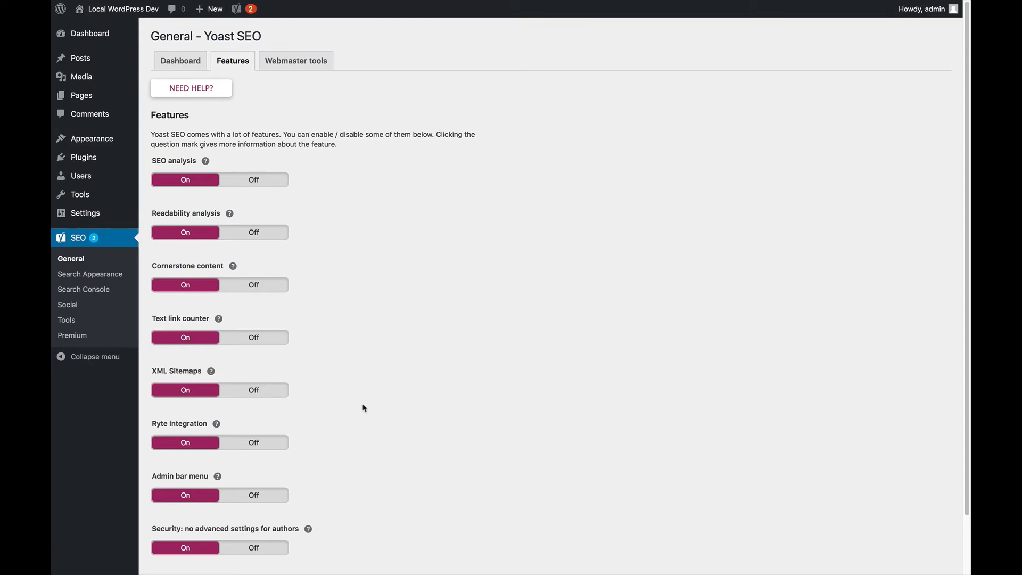
Expand the XML Sitemaps help text via its question-mark icon, revealing the sitemap link
{"action": "scroll", "scroll_direction": "down", "scroll_amount": 3}
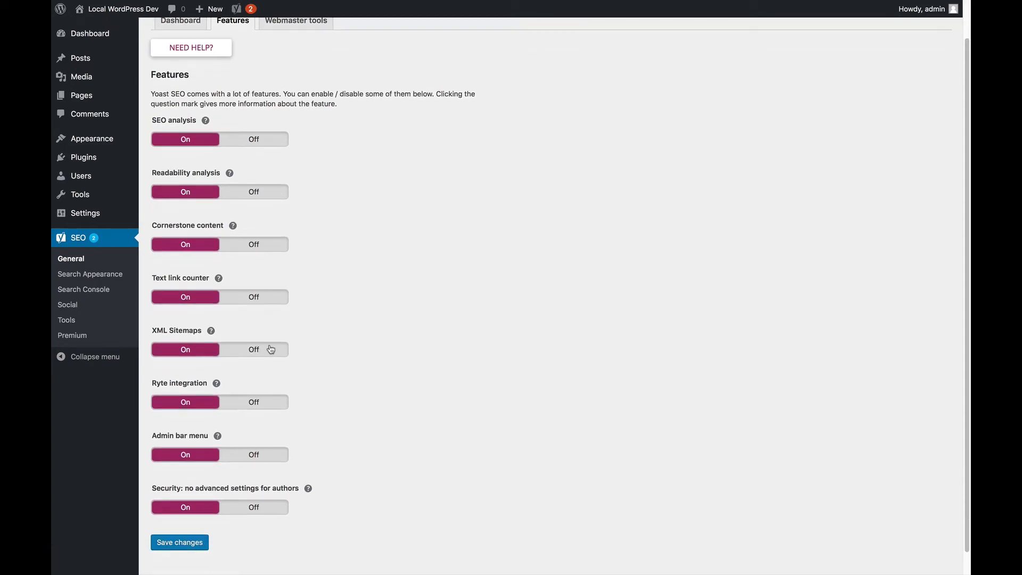
{"action": "left_click", "coordinate": [211, 331]}
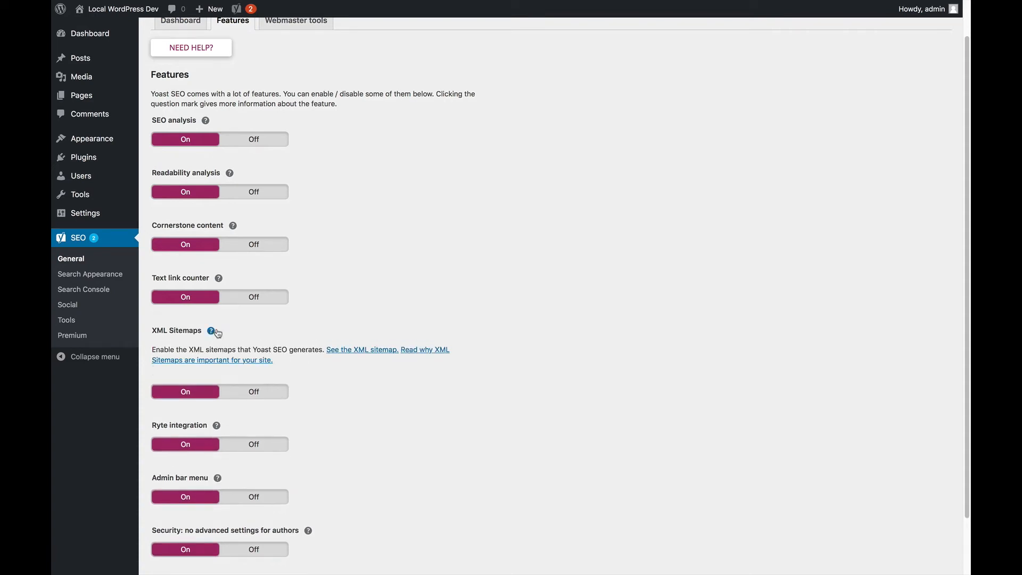
{"action": "mouse_move", "coordinate": [314, 376]}
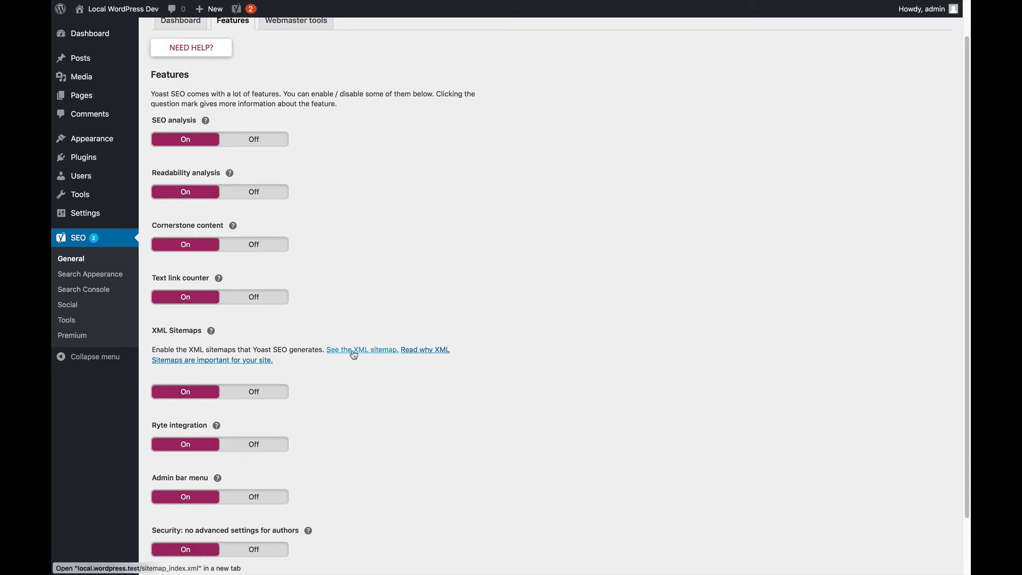
{"action": "mouse_move", "coordinate": [371, 357]}
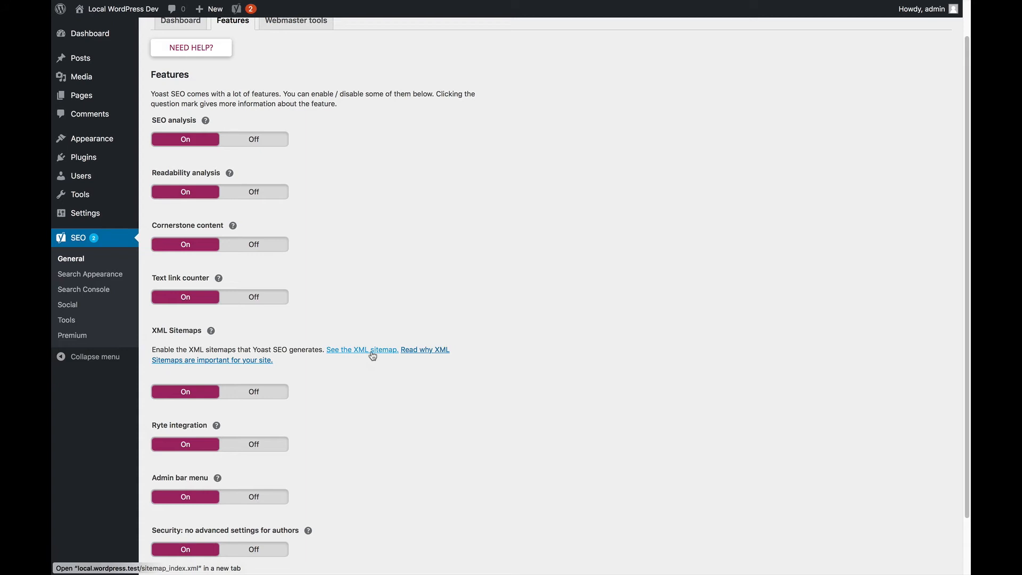
{"action": "mouse_move", "coordinate": [372, 366]}
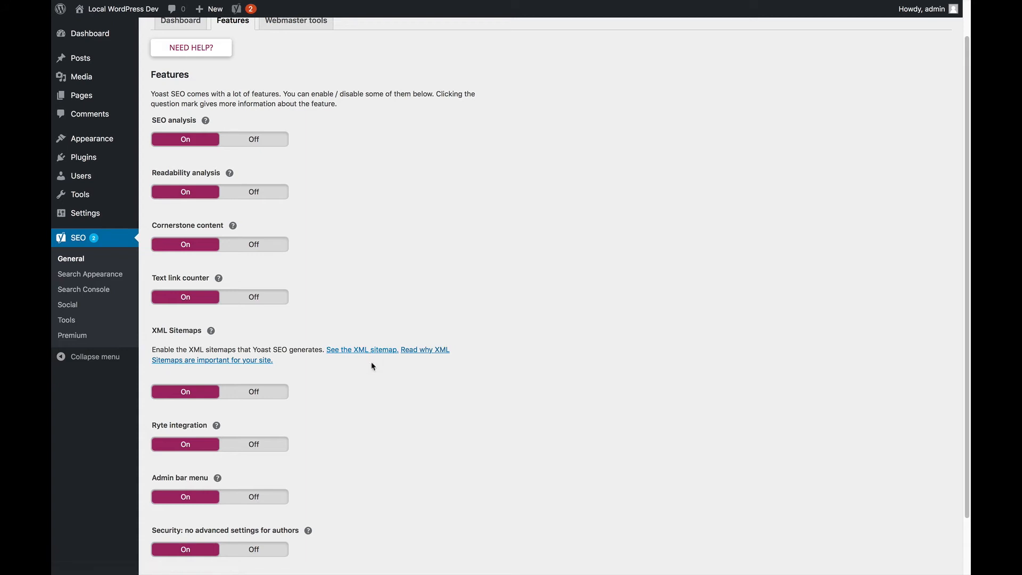
{"action": "scroll", "scroll_direction": "down", "scroll_amount": 3}
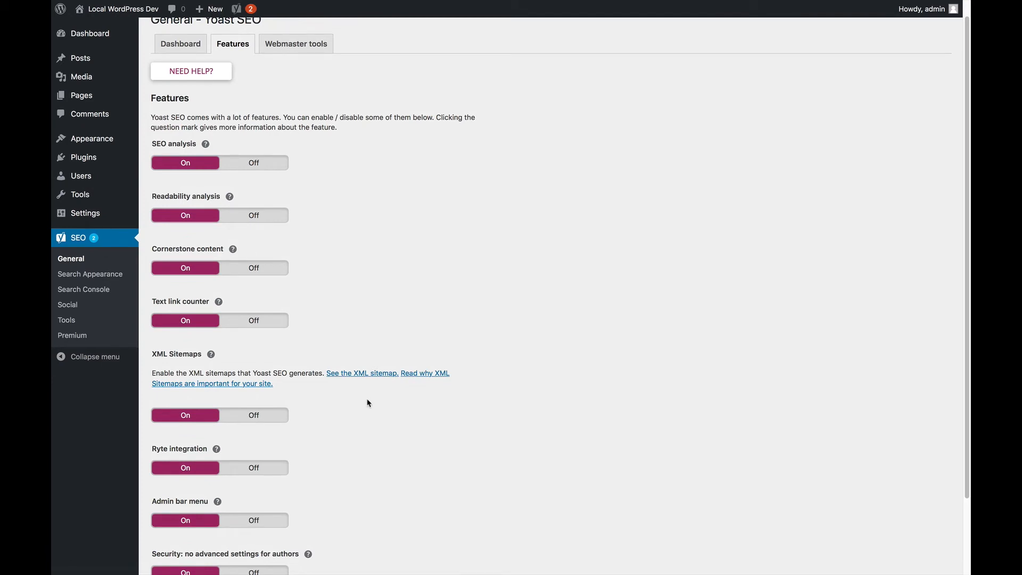
{"action": "mouse_move", "coordinate": [366, 429]}
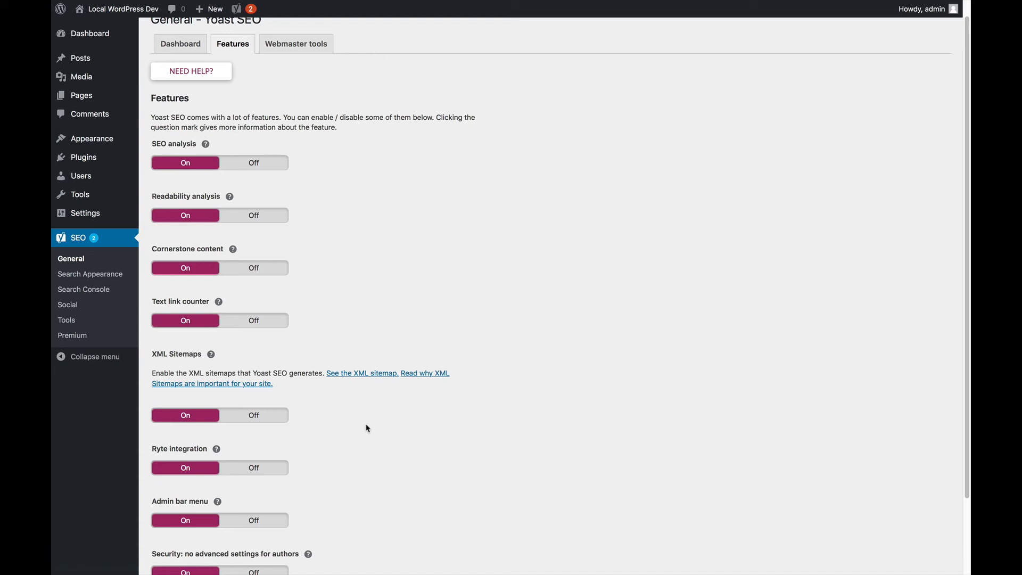
{"action": "scroll", "scroll_direction": "down", "scroll_amount": 3}
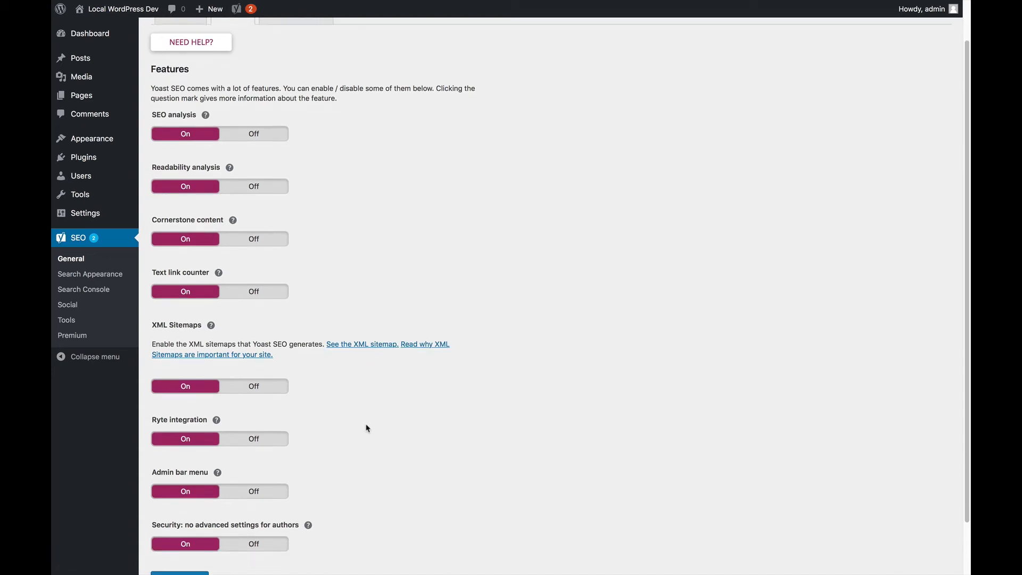
{"action": "scroll", "scroll_direction": "down", "scroll_amount": 3}
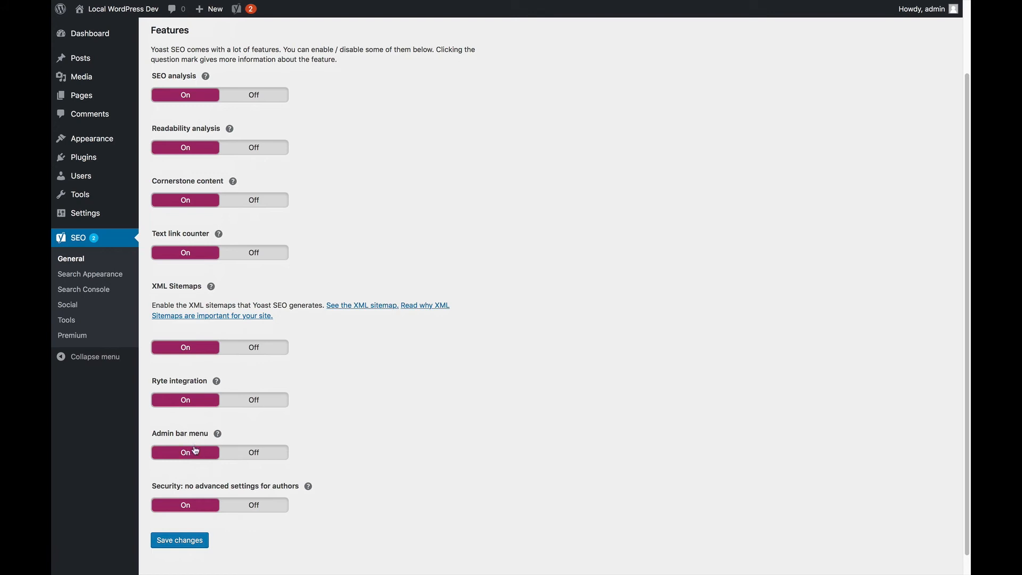
{"action": "left_click", "coordinate": [241, 8]}
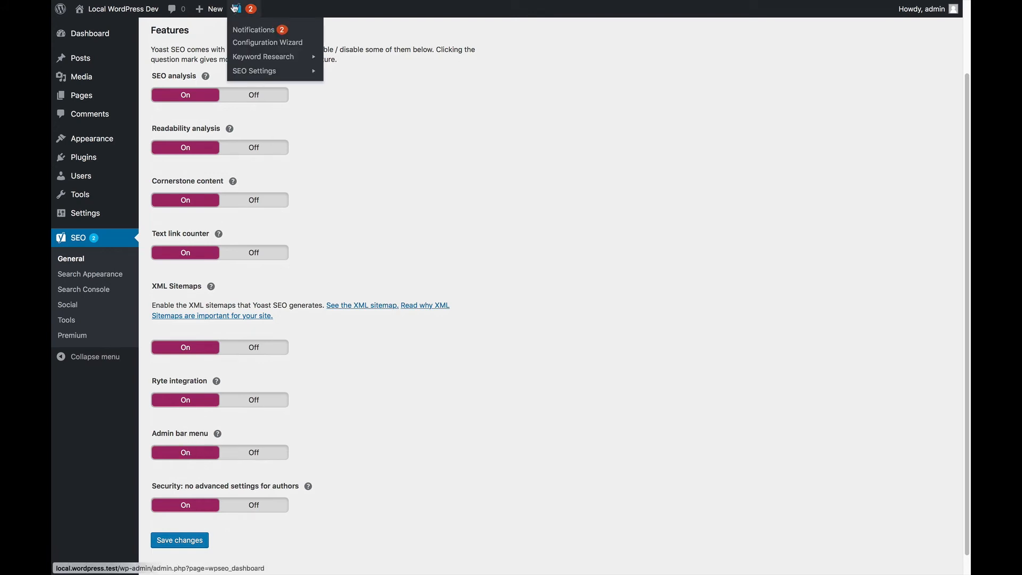
{"action": "mouse_move", "coordinate": [255, 71]}
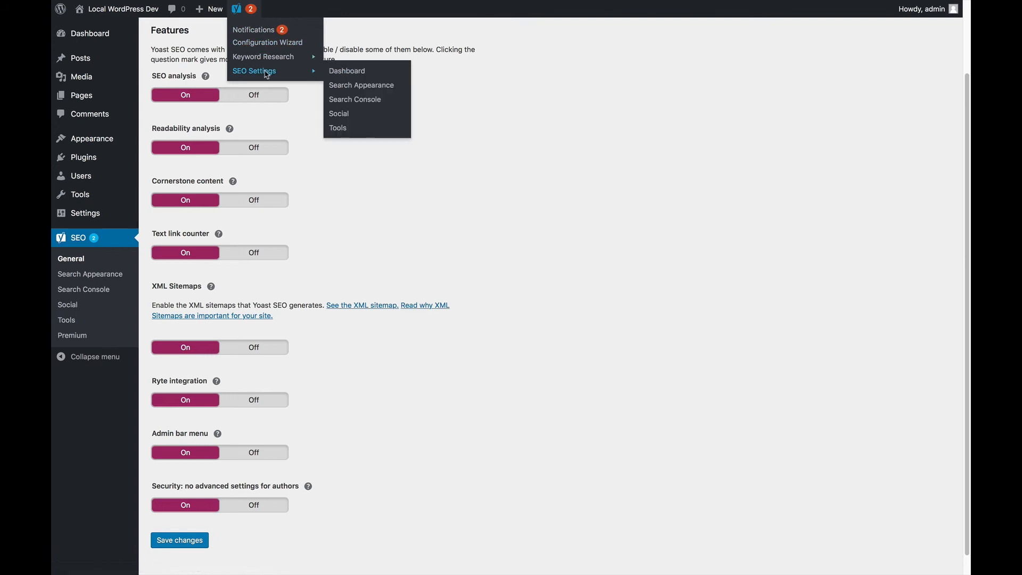
{"action": "mouse_move", "coordinate": [355, 99]}
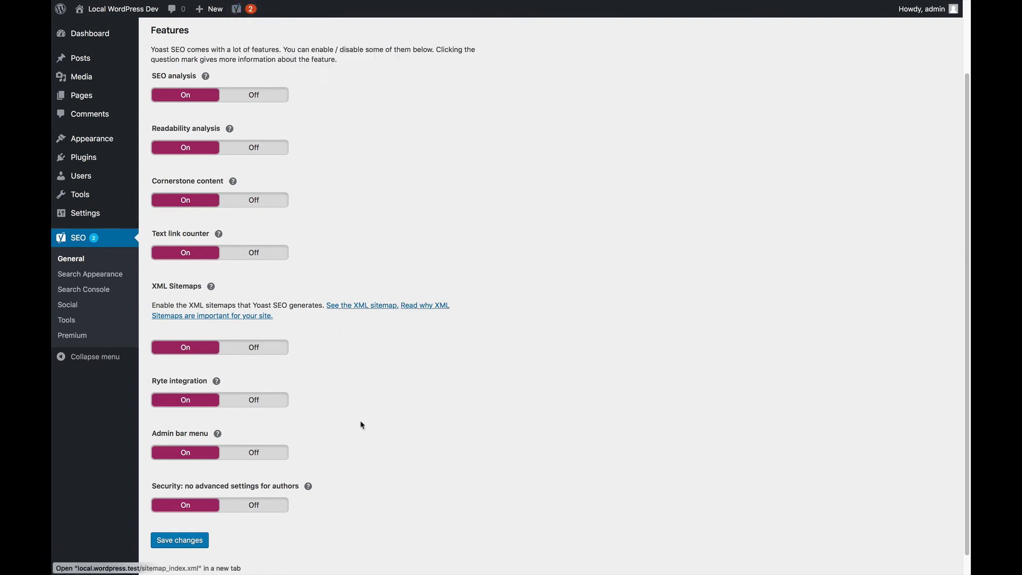
Scroll down the Features tab toward the 'Security: no advanced settings for authors' setting
{"action": "scroll", "scroll_direction": "down", "scroll_amount": 3}
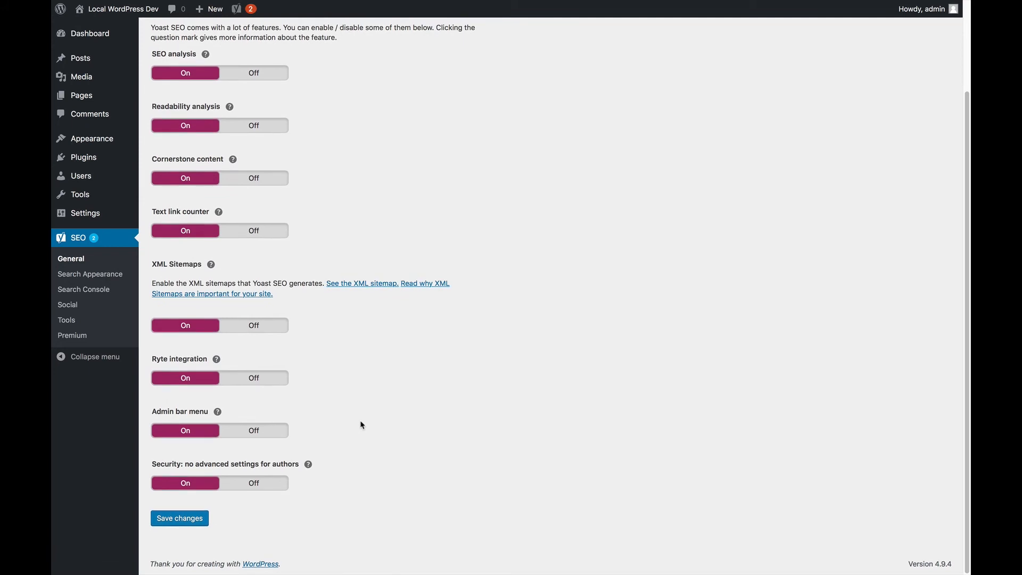
{"action": "mouse_move", "coordinate": [215, 462]}
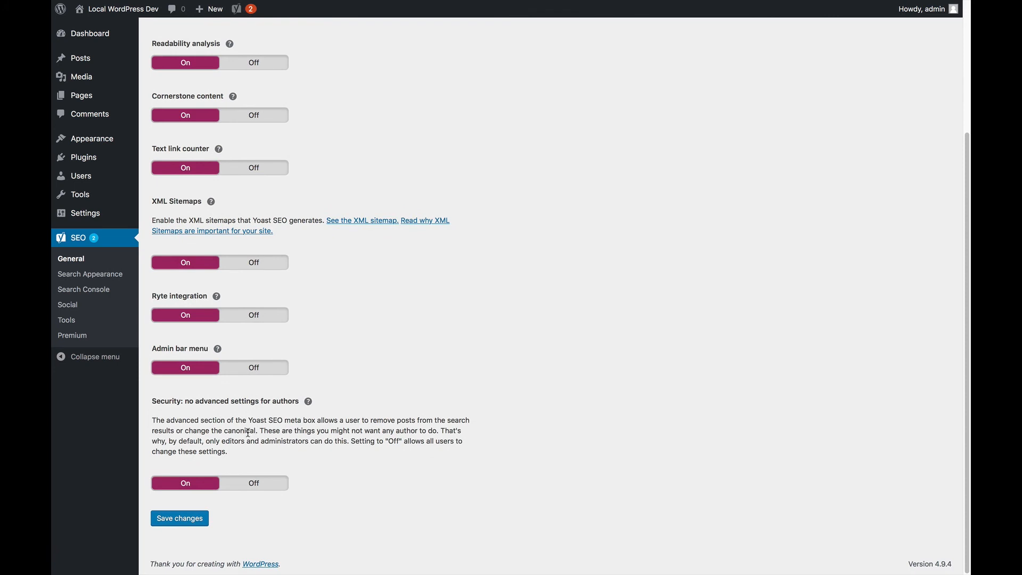
{"action": "mouse_move", "coordinate": [259, 430]}
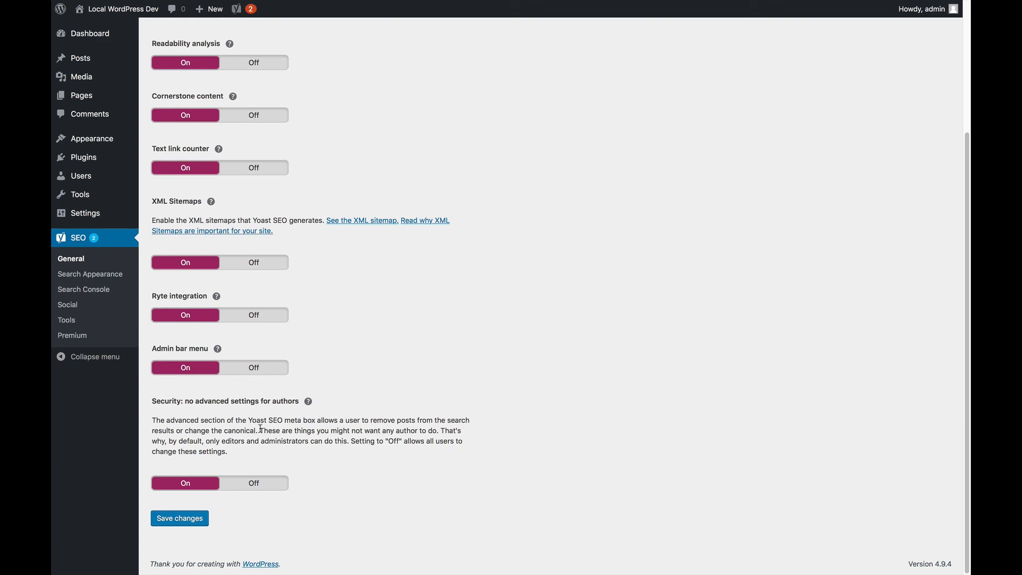